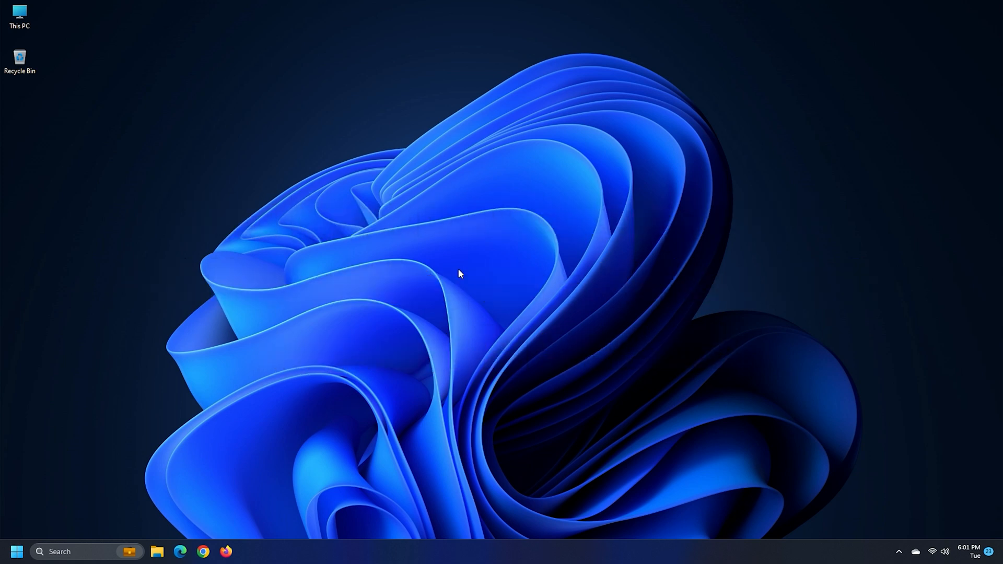
Launch Outlook and start adding a new email account from File > Info
click(249, 552)
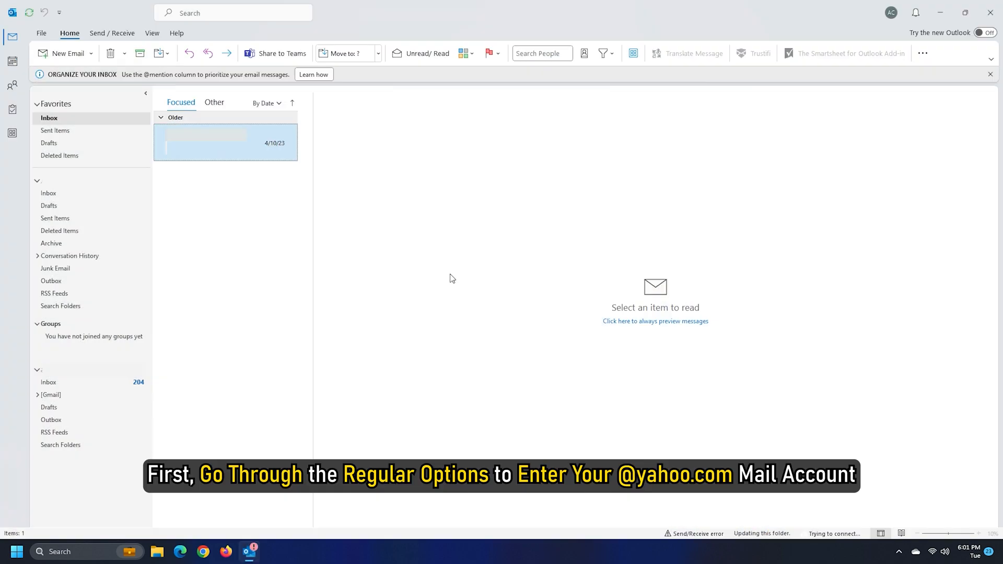
click(41, 32)
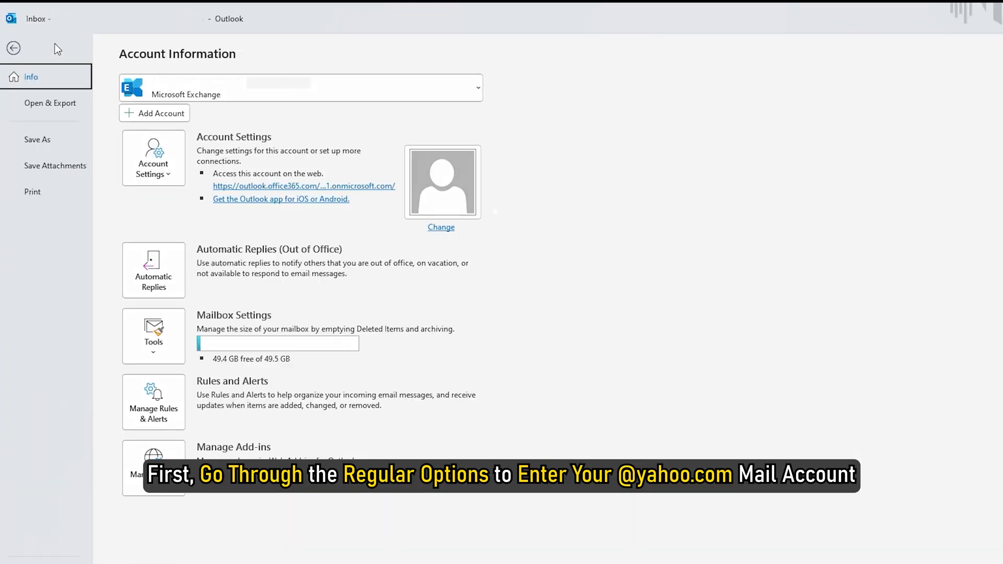
click(155, 113)
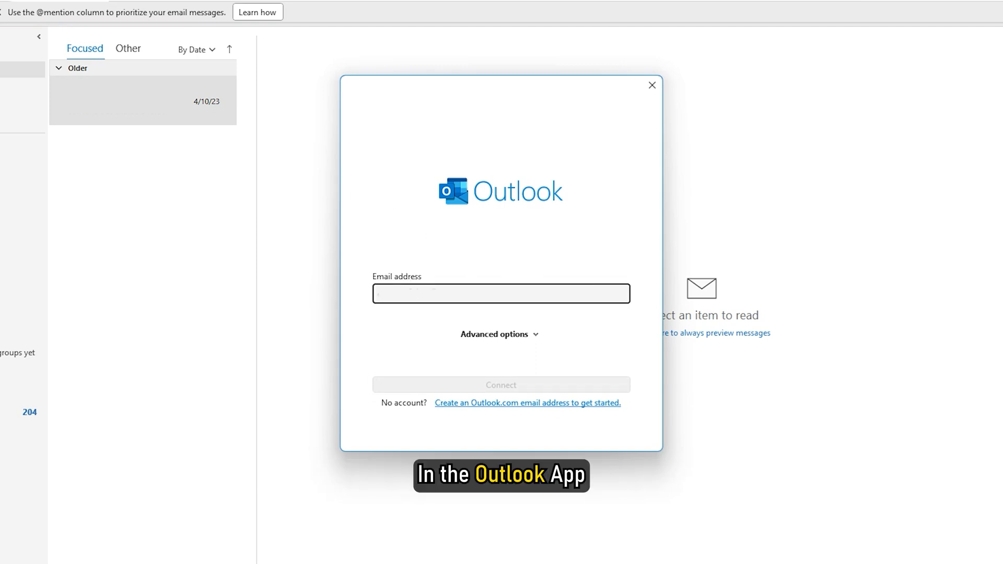
click(501, 384)
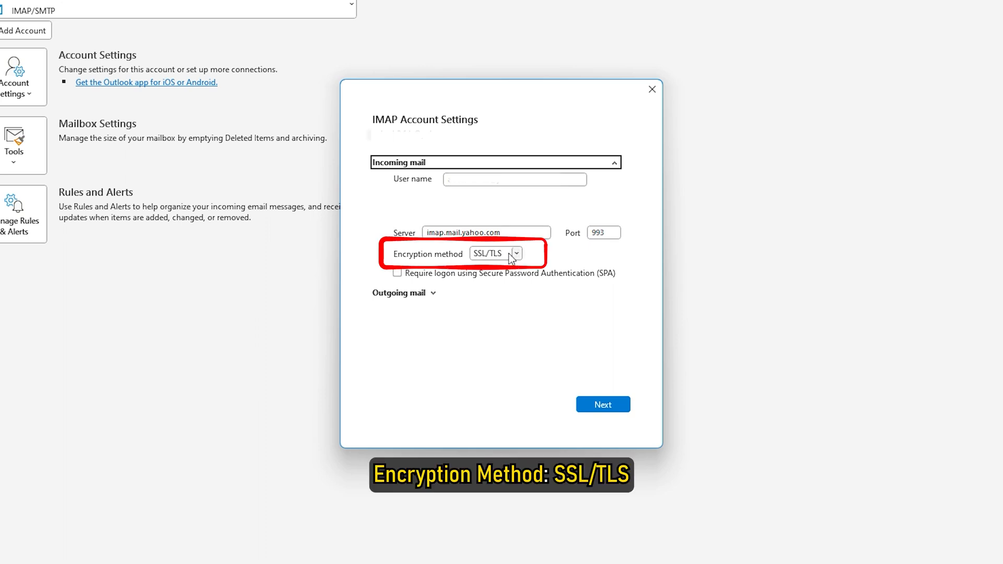
mouse_move(535, 260)
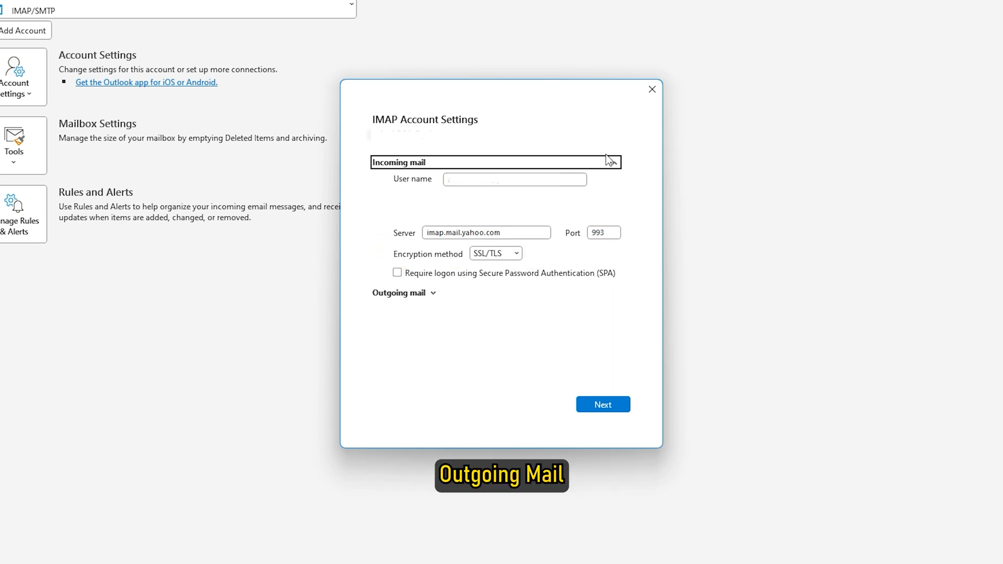
Expand the Outgoing mail section after setting imap.mail.yahoo.com, port 993, SSL/TLS
click(405, 293)
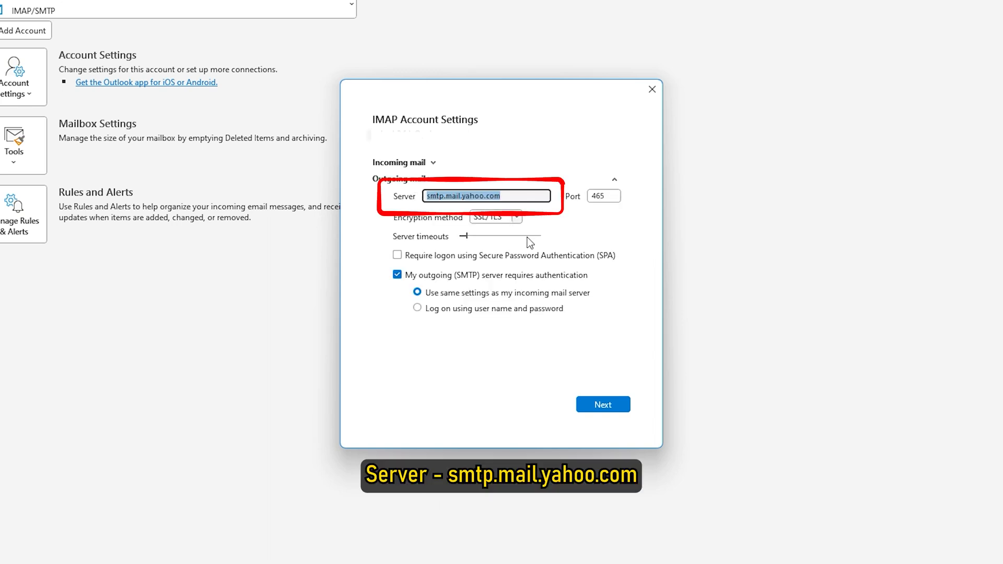
mouse_move(588, 365)
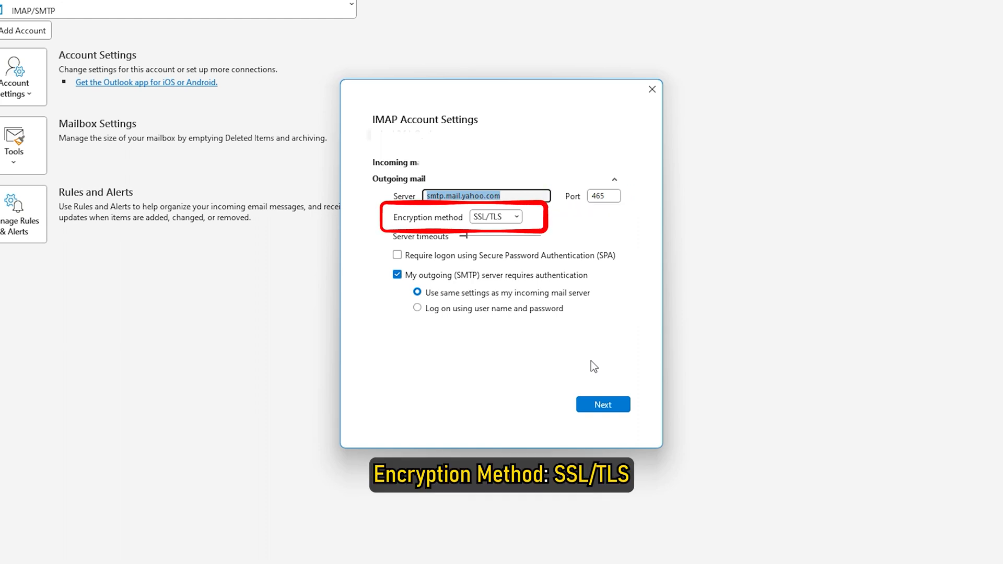
mouse_move(542, 335)
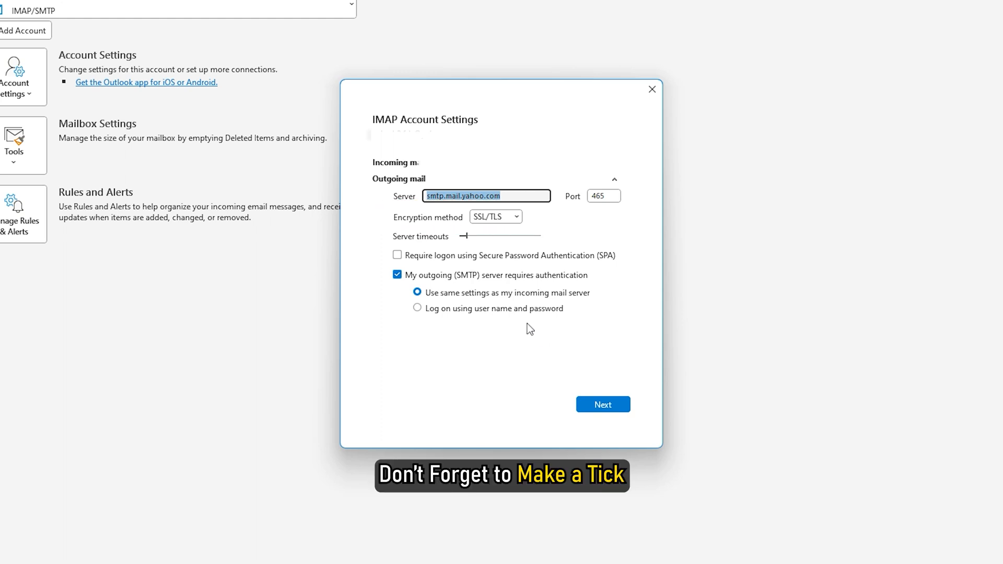
mouse_move(501, 309)
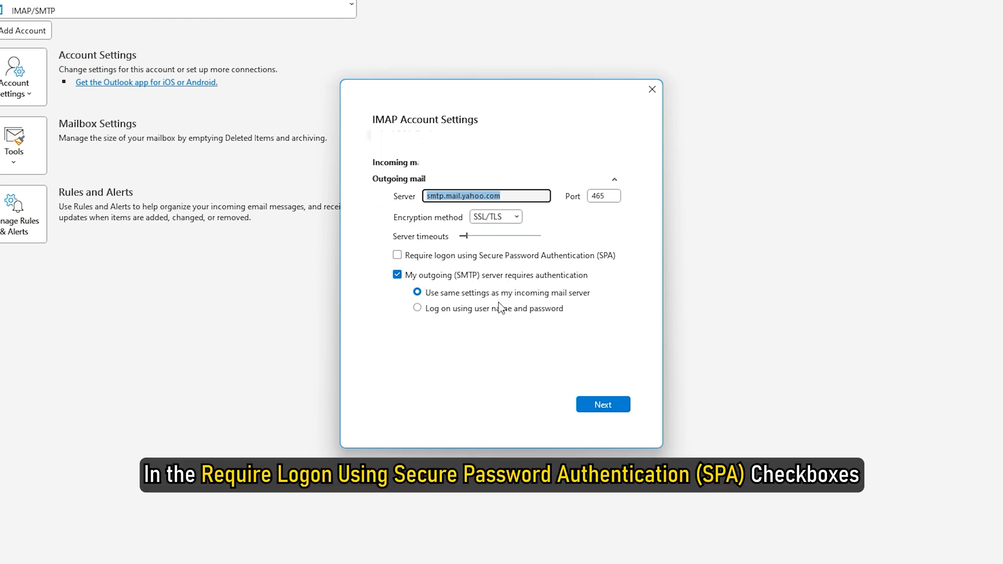
Require secure password authentication for smtp.mail.yahoo.com port 465 and continue with Next
click(396, 255)
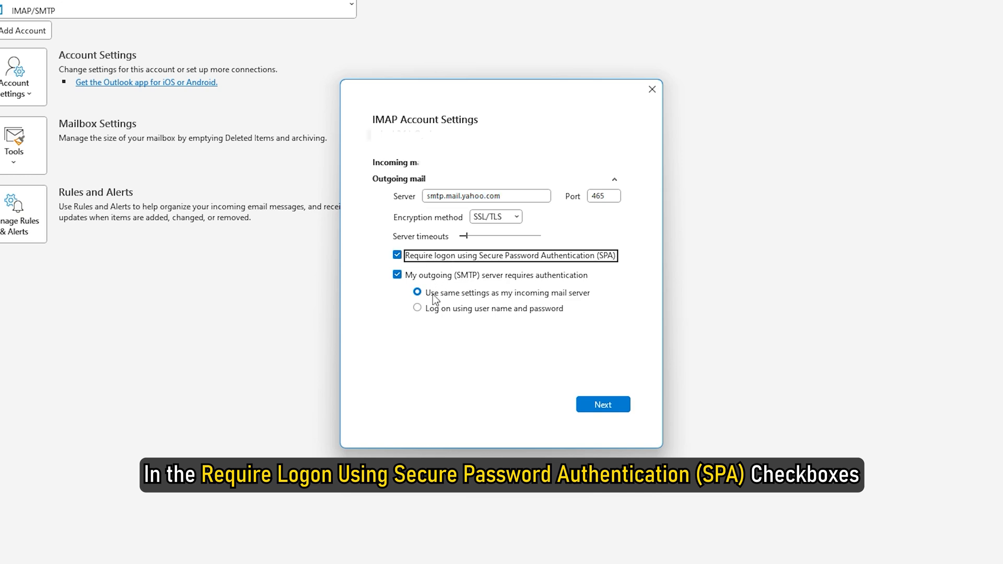
mouse_move(541, 381)
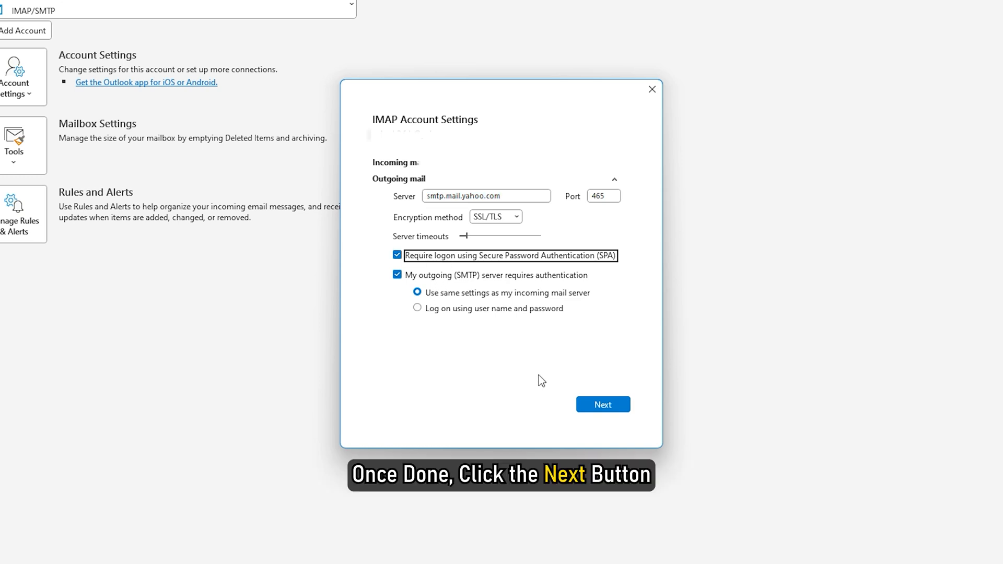
click(602, 404)
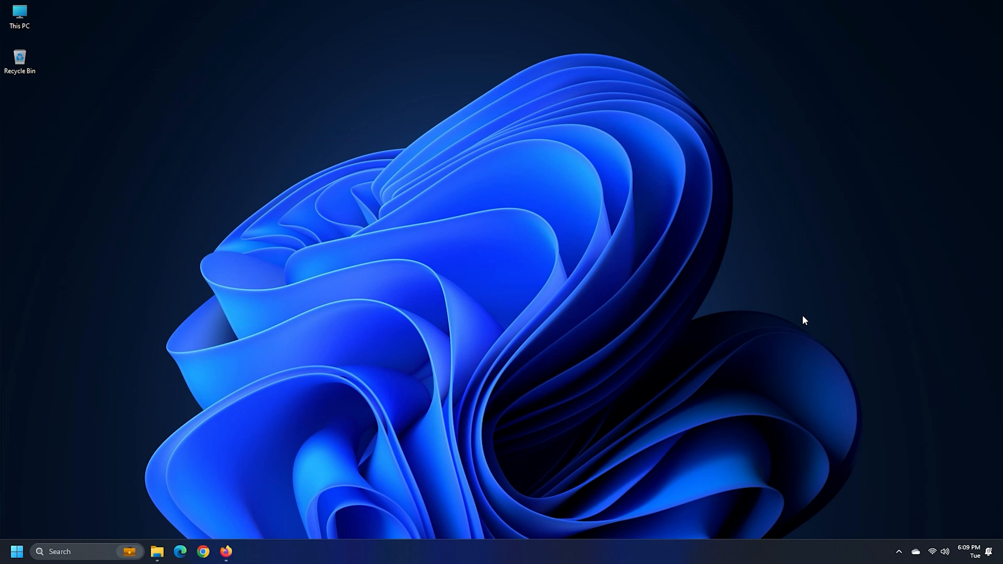
mouse_move(787, 356)
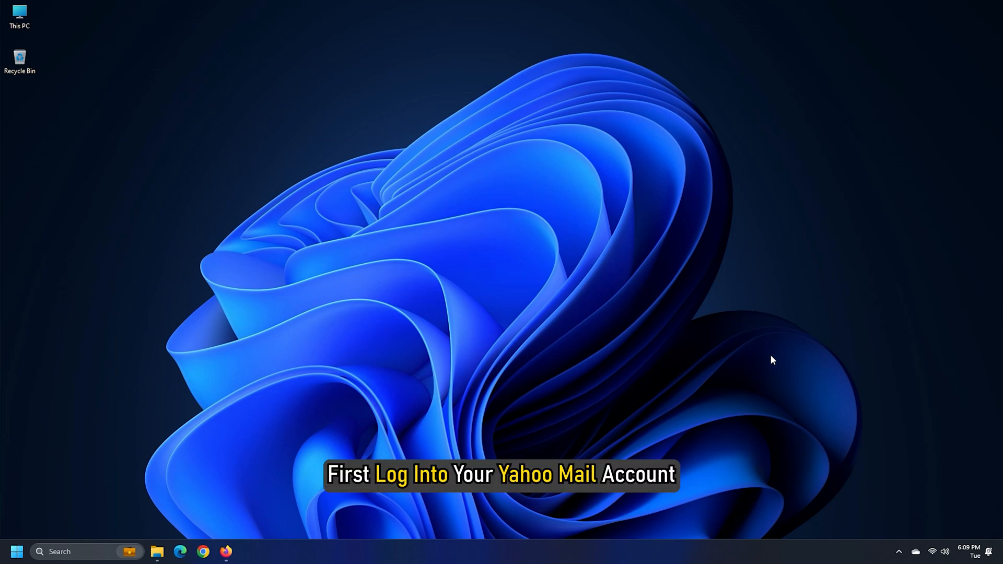
Open Yahoo Mail's Account info, go to Security and scroll to the App Password option
click(226, 552)
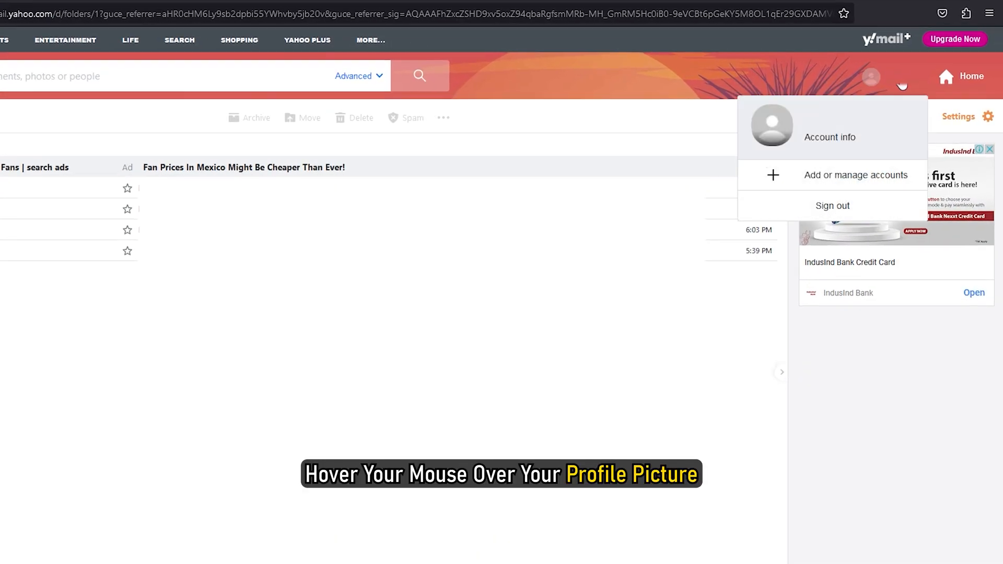
mouse_move(830, 137)
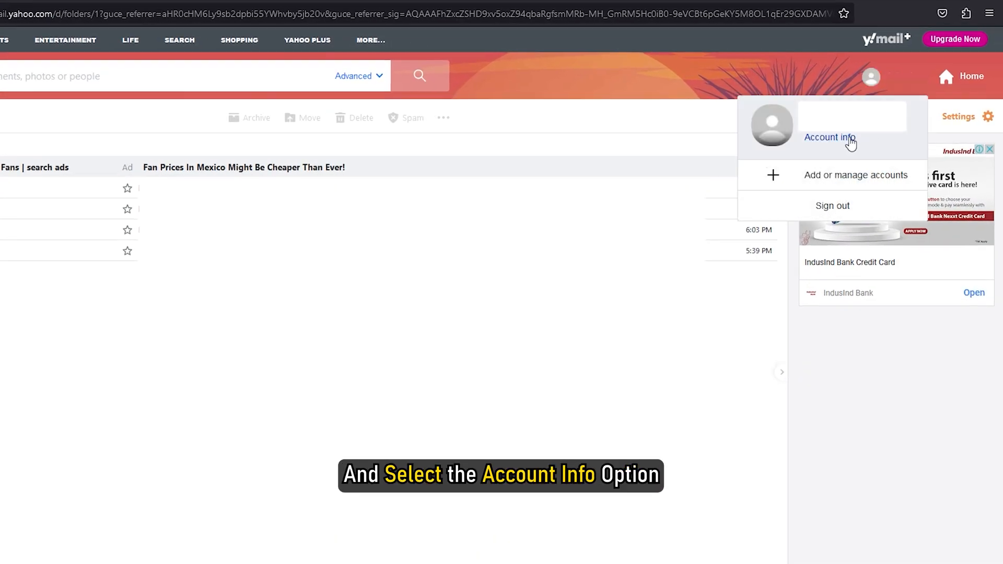
click(830, 136)
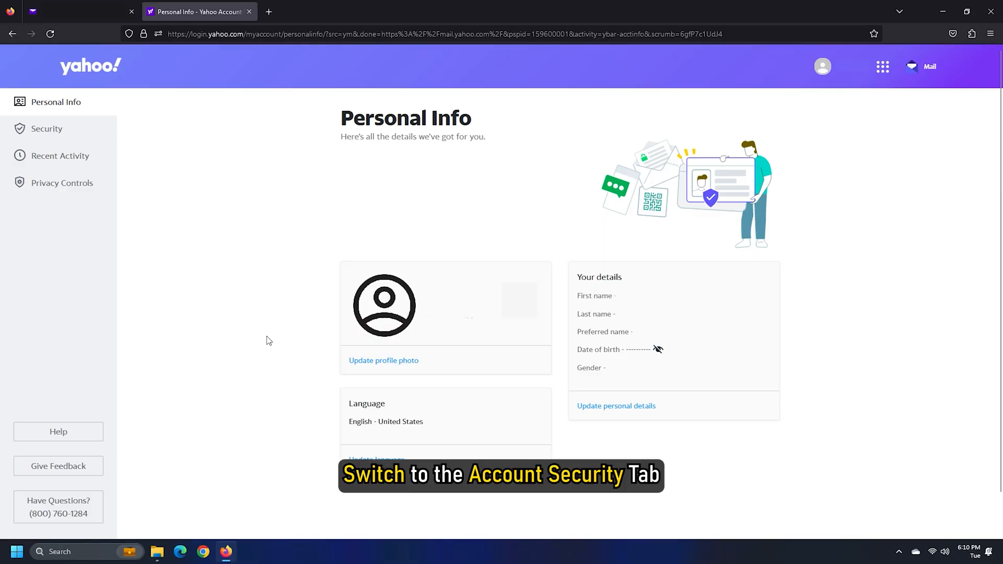
click(46, 128)
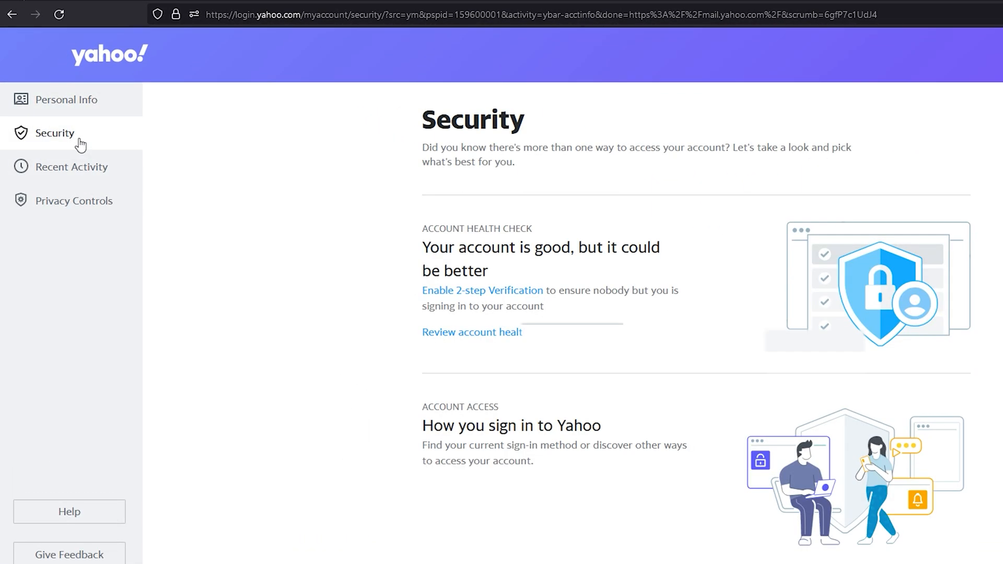
scroll(down, 3)
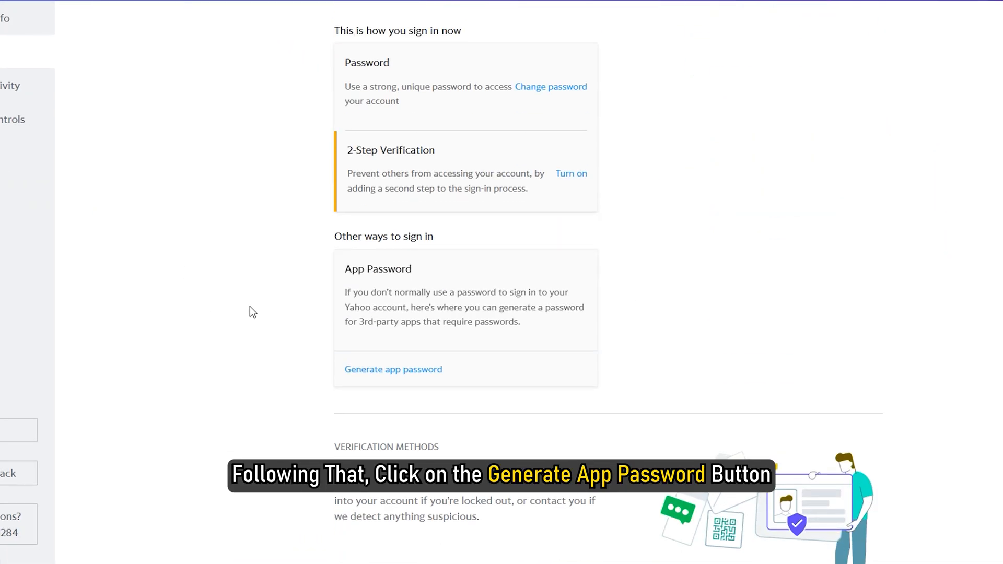
Generate a Yahoo app password named 'Outlook Desktop' for use in Outlook
click(393, 370)
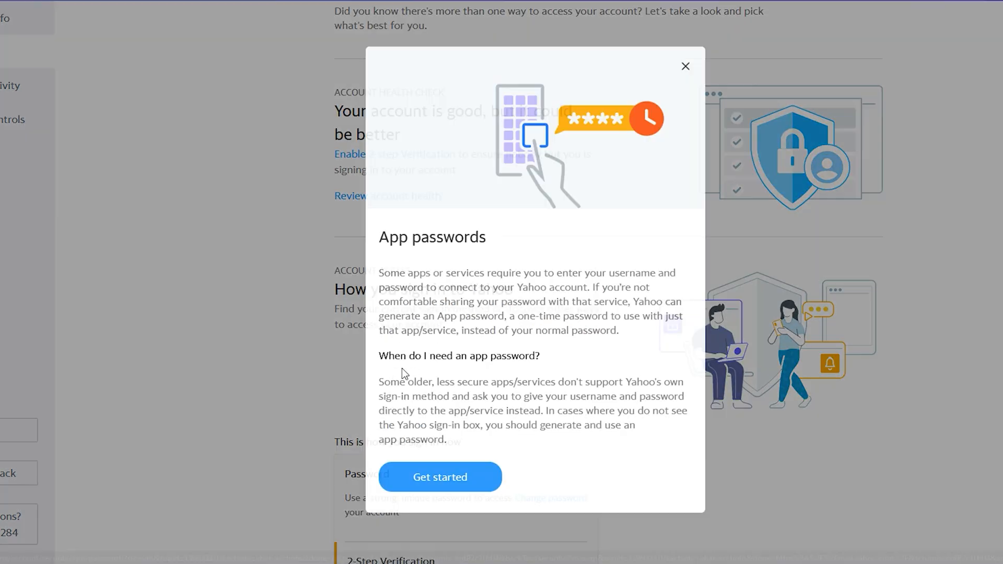
click(439, 476)
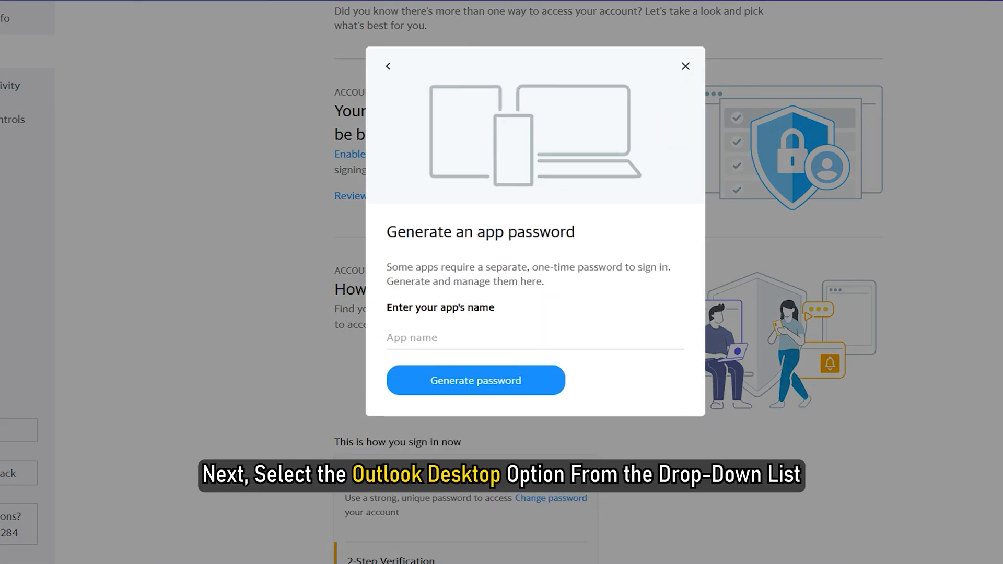
text(Outlook Desktop)
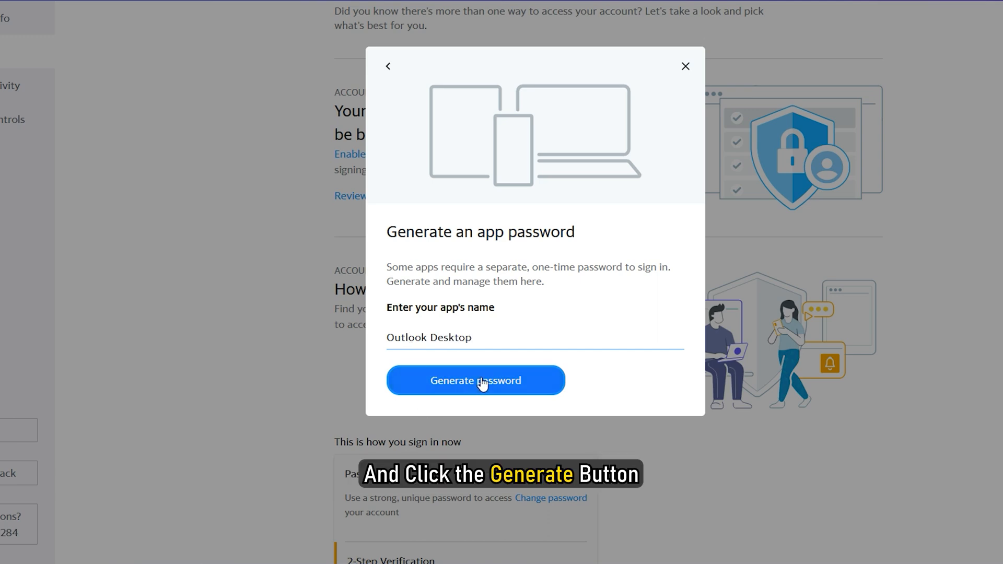
click(476, 380)
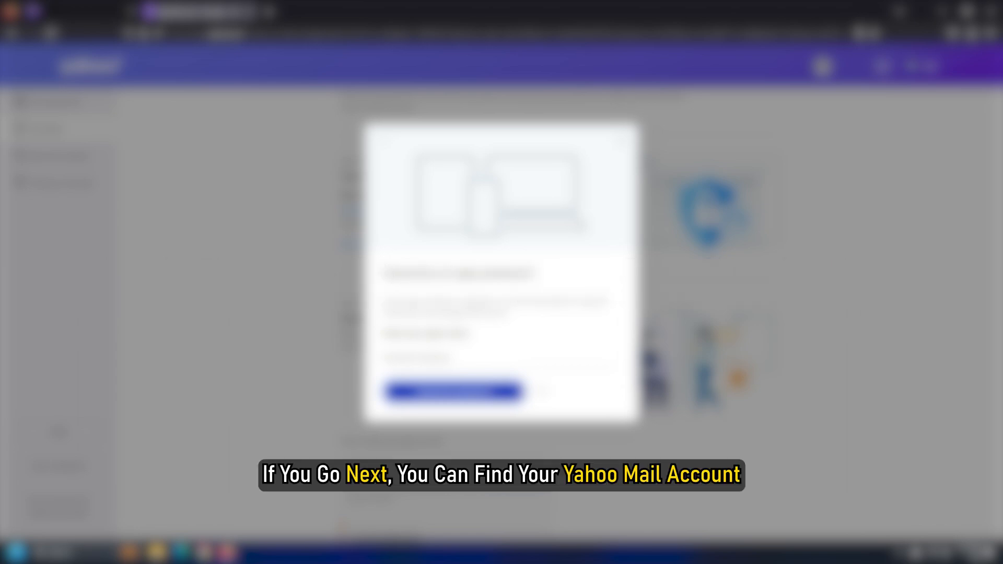
click(453, 391)
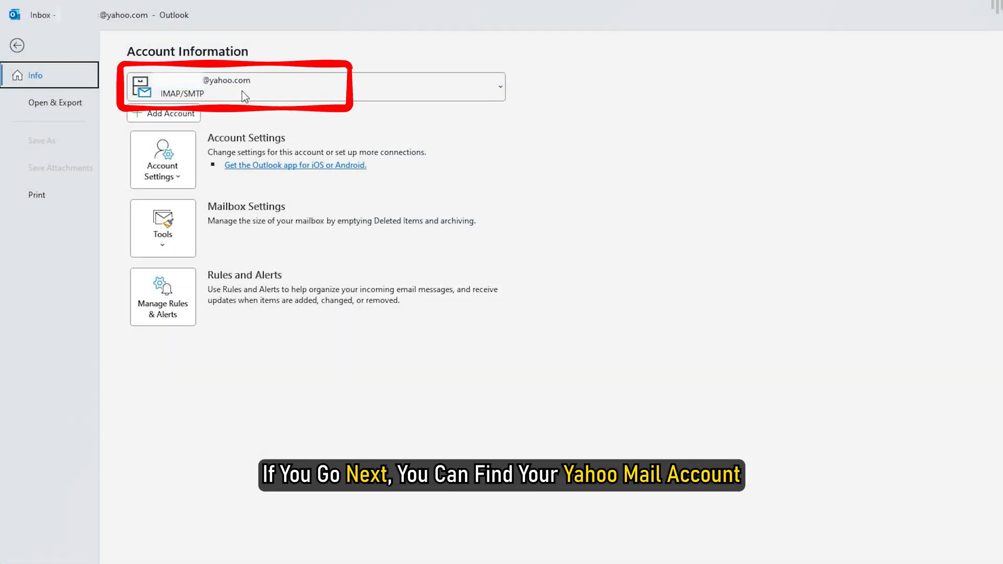